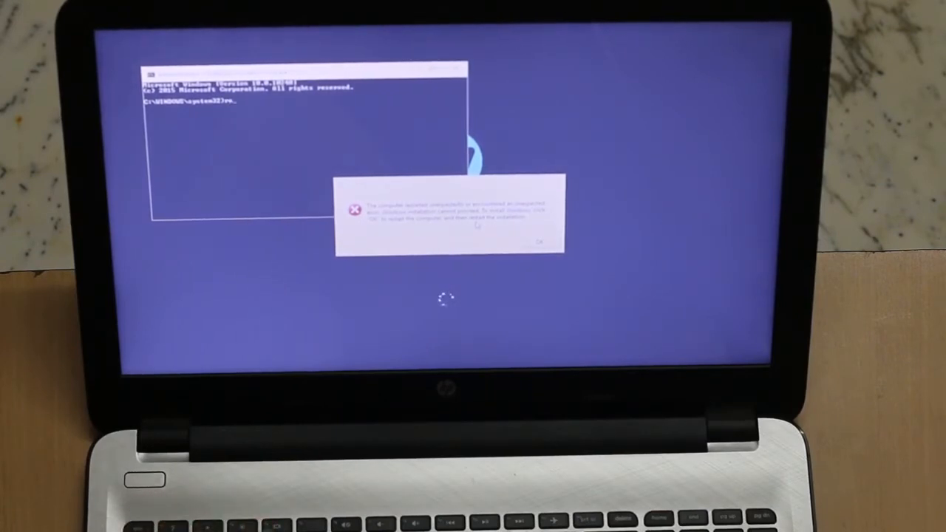
Step: Launch Registry Editor by entering regedit in the Shift+F10 Command Prompt
text(regedit)
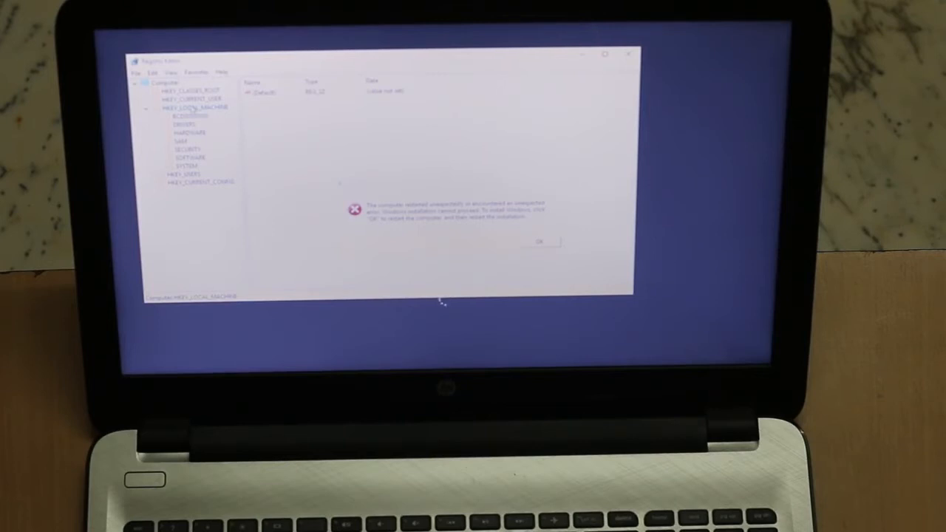
mouse_move(442, 301)
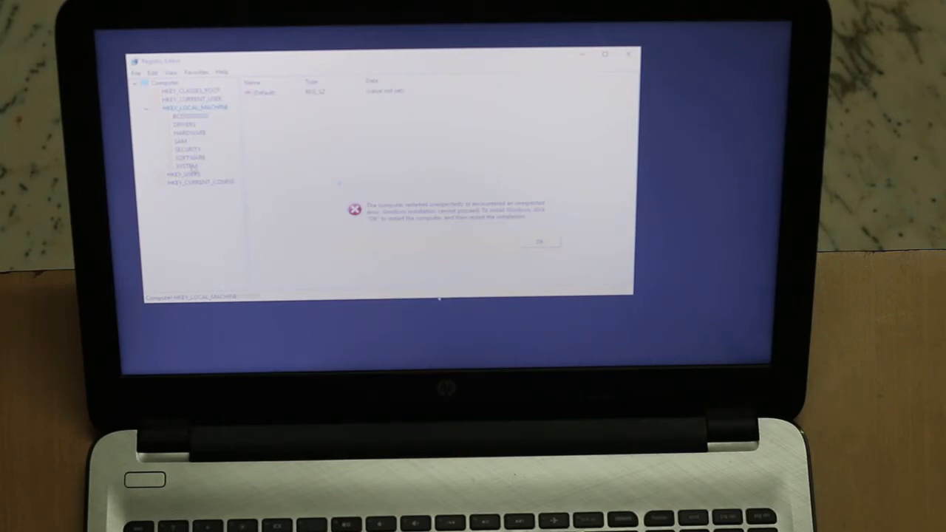
Step: Expand HKEY_LOCAL_MACHINE and move into its SYSTEM key in the tree
click(160, 157)
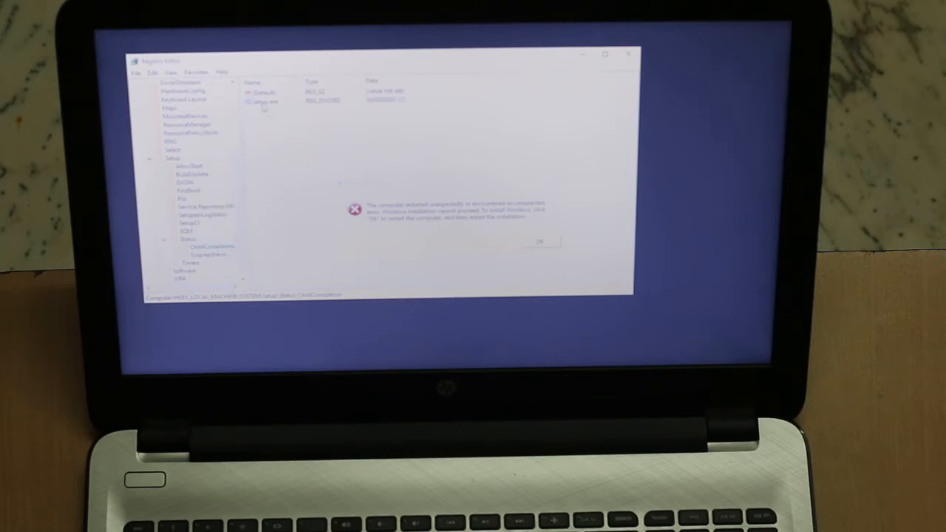
Step: Select the setup.exe value inside SYSTEM\Setup\Status\ChildCompletion
click(263, 101)
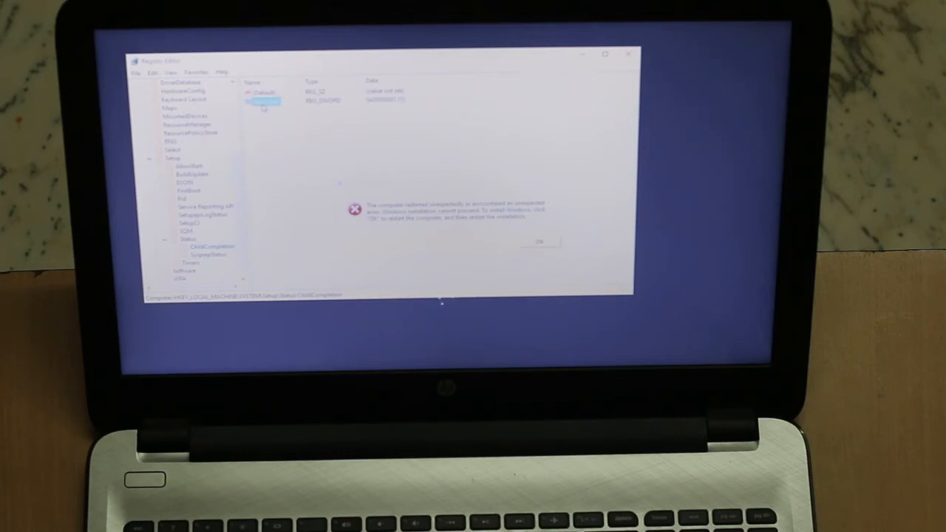
right_click(263, 101)
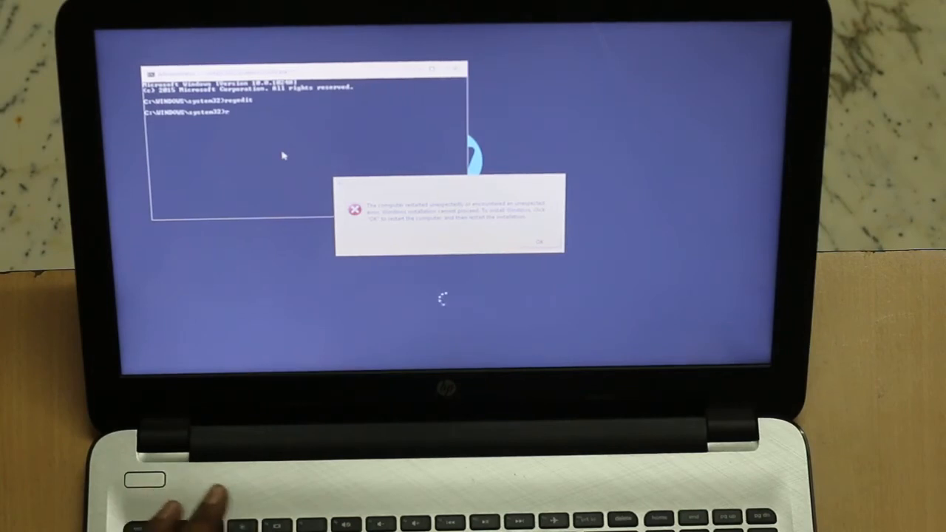
Step: Re-enter regedit at the Command Prompt after a mistyped 'red'
text(red)
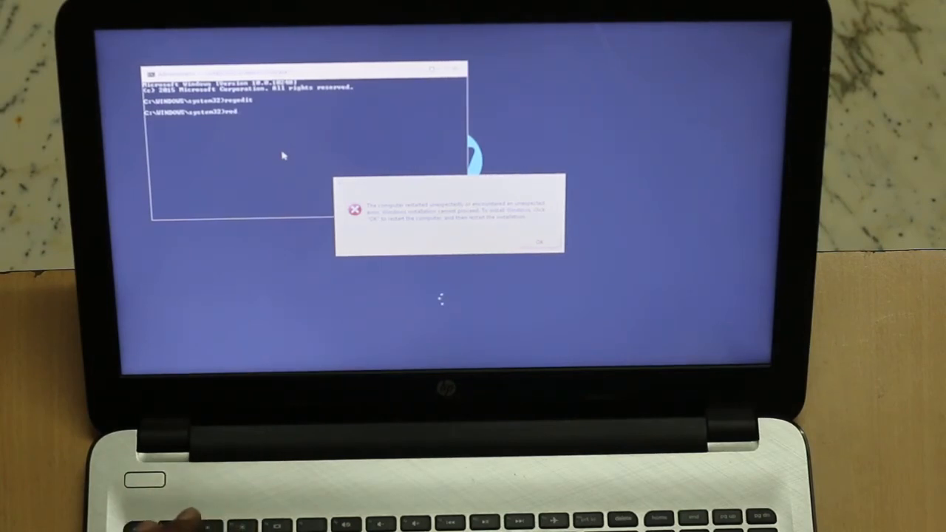
text(regedit)
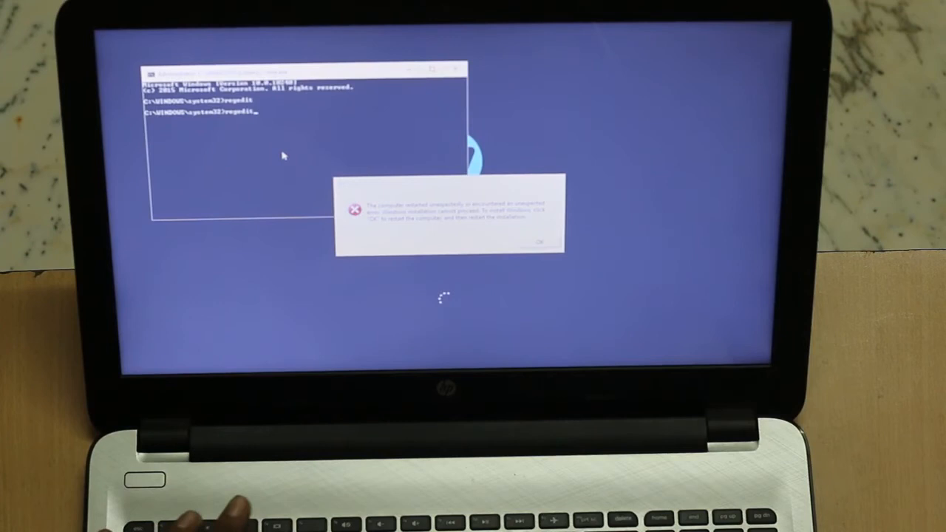